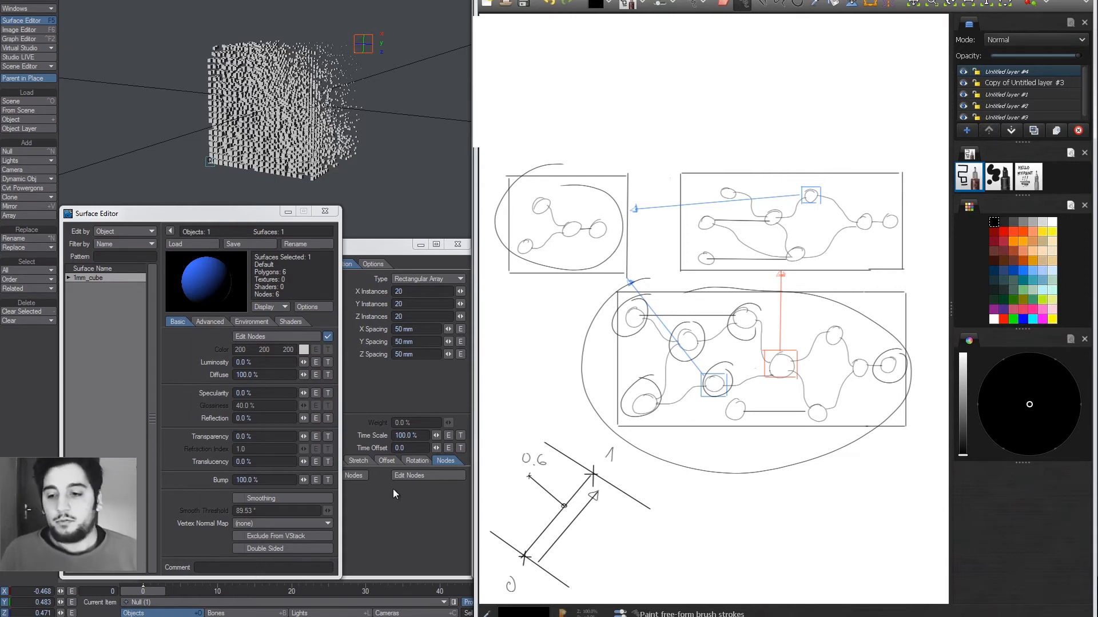
Feed the Mixer colour into the Surface node's Color input for a blue-to-yellow positional blend.
click(408, 475)
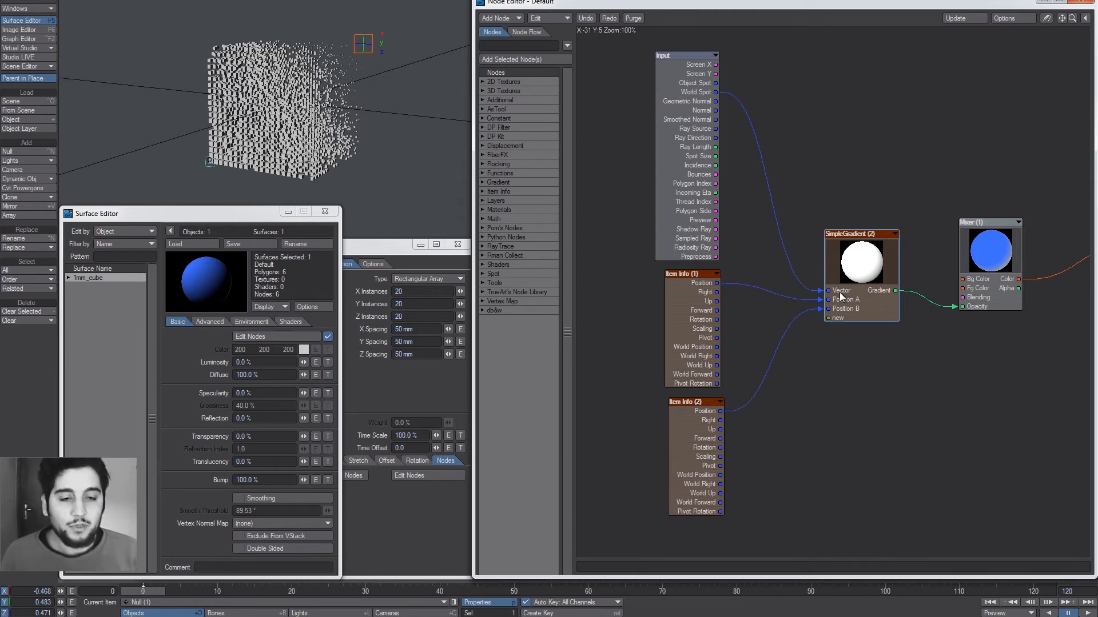
mouse_move(838, 302)
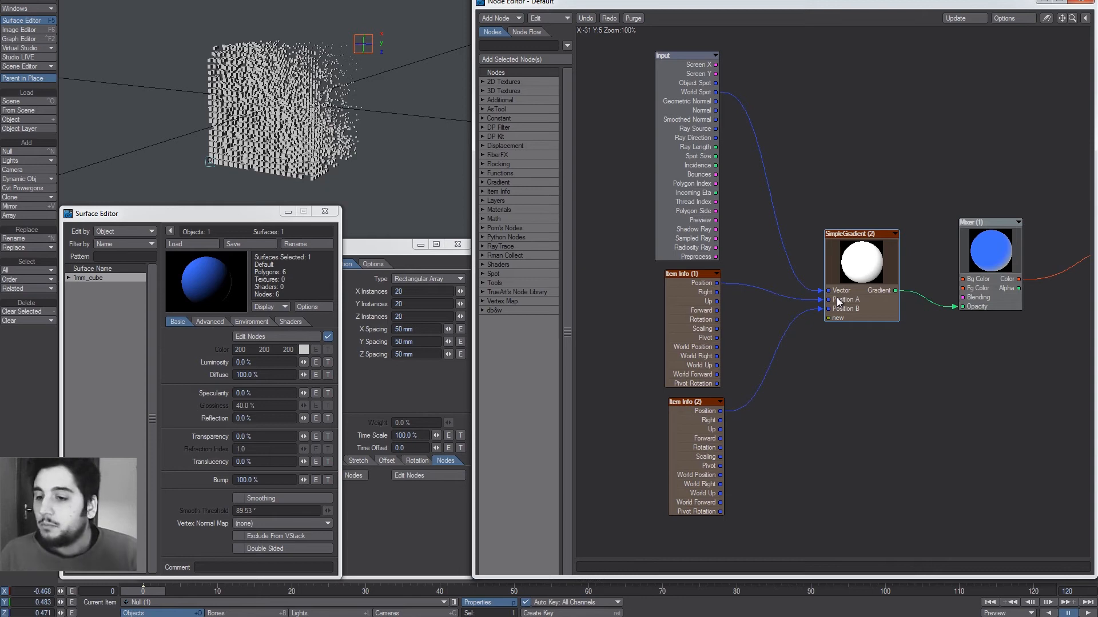
mouse_move(899, 319)
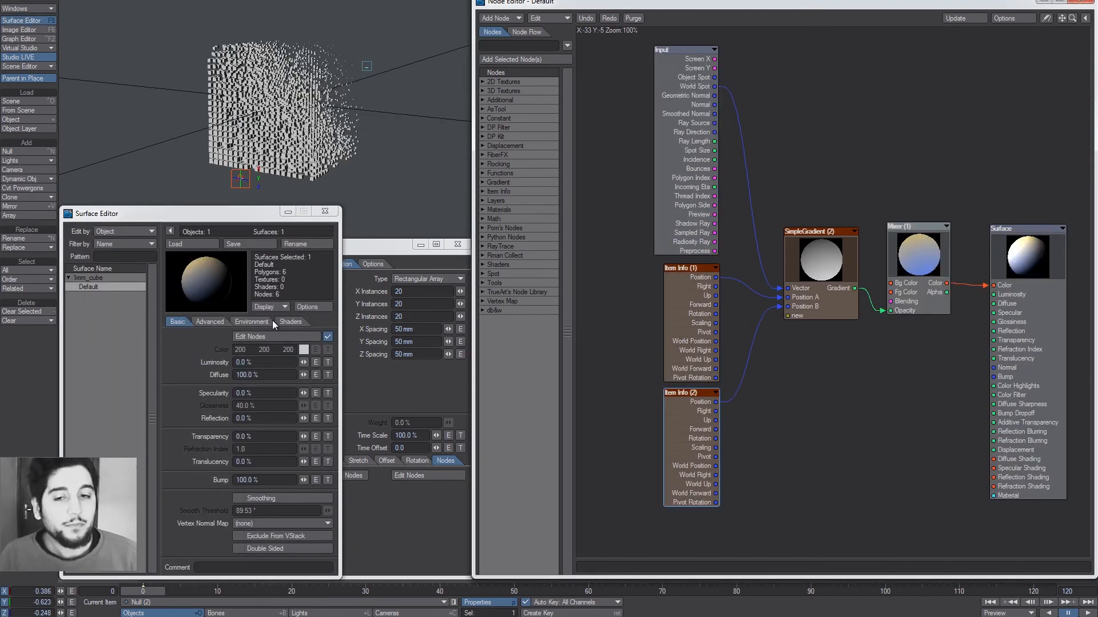
click(119, 7)
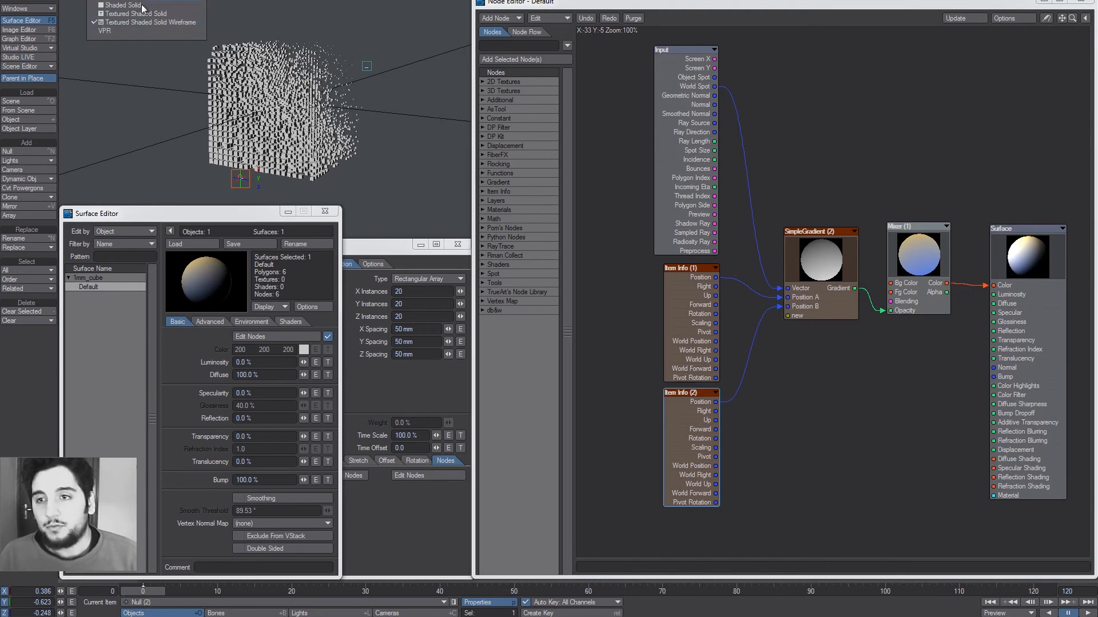
Switch the viewport to Textured Shaded Solid so the cube instances show blue and yellow.
click(145, 21)
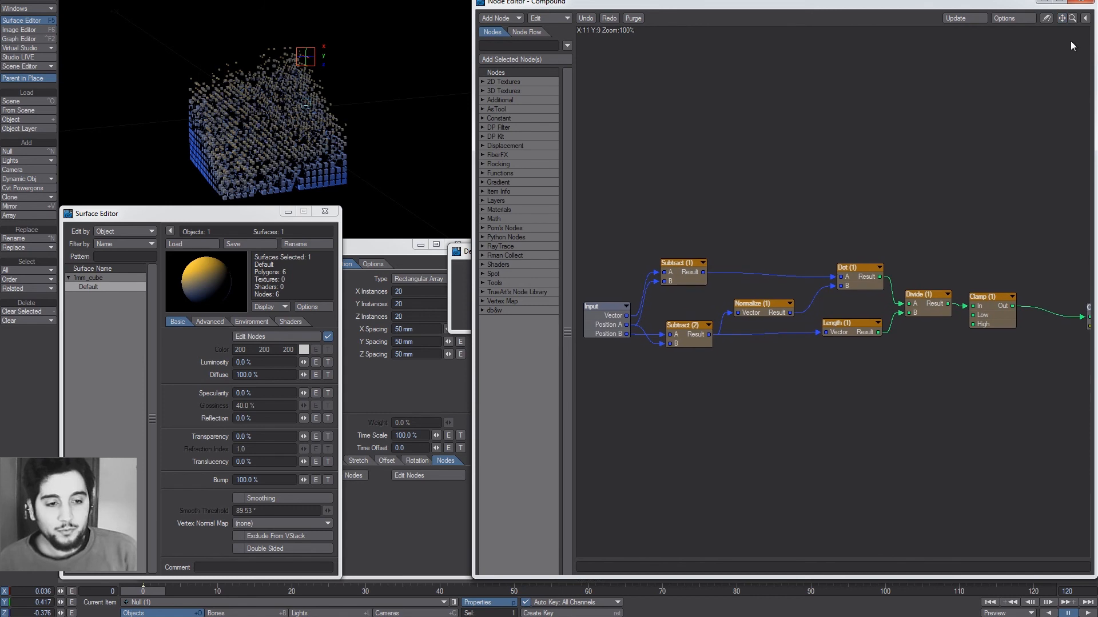
mouse_move(800, 339)
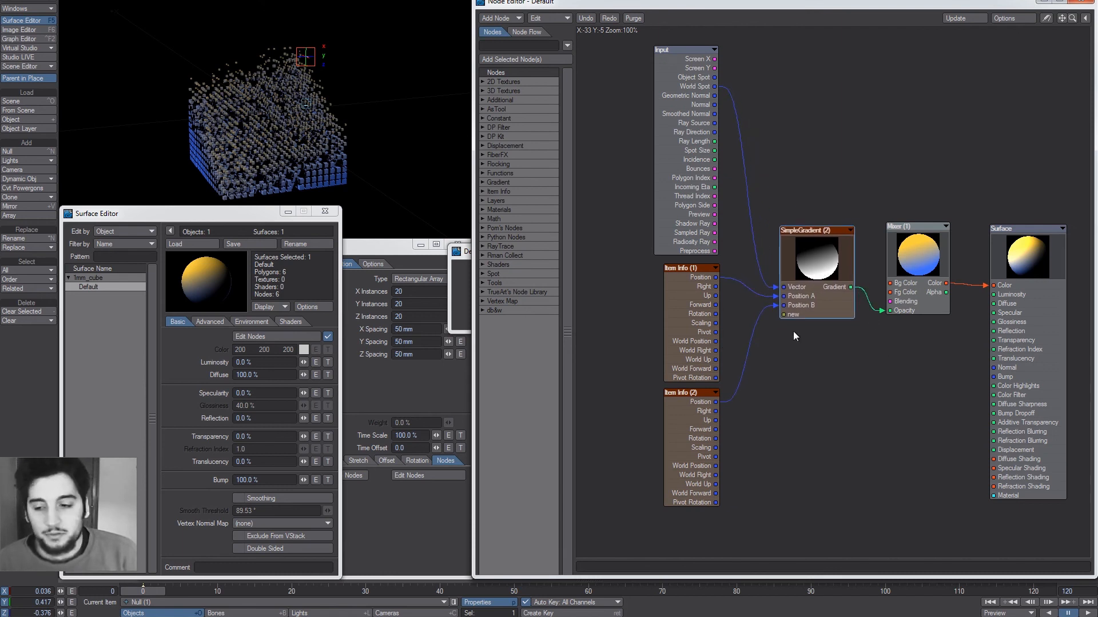
mouse_move(790, 351)
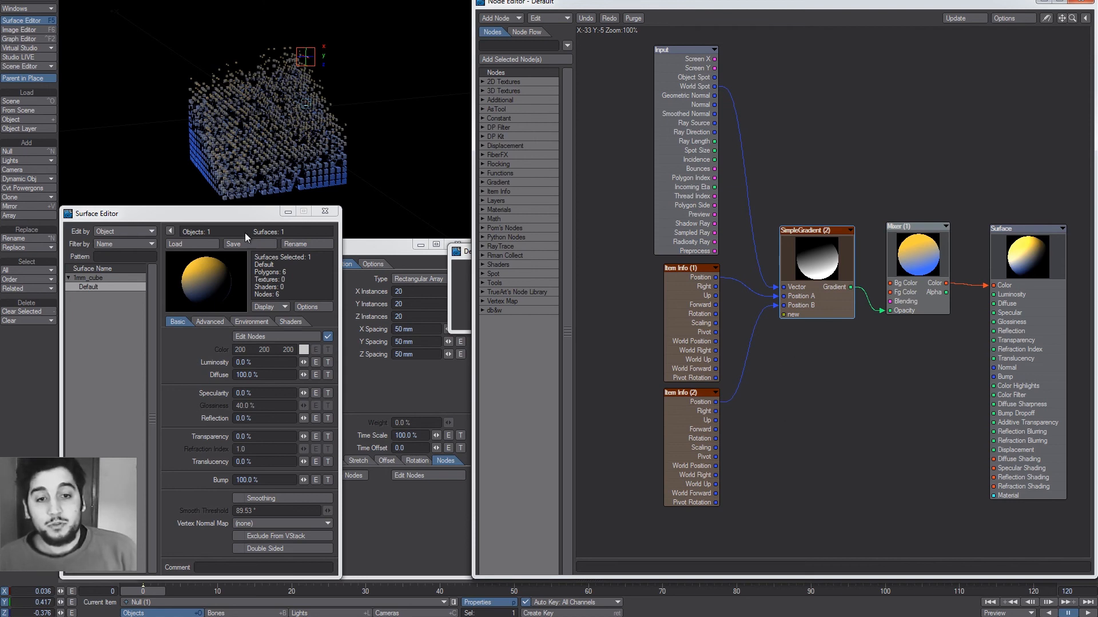
mouse_move(871, 367)
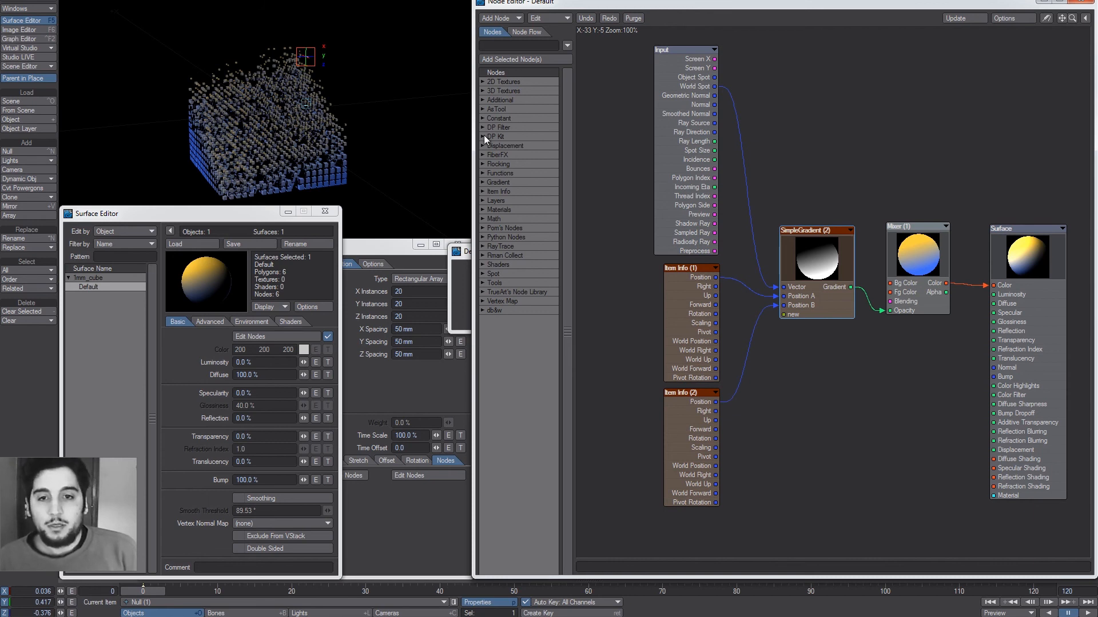
Add a Rotate node from DP Kit > Tools below the Mixer, leaving it unconnected.
click(499, 173)
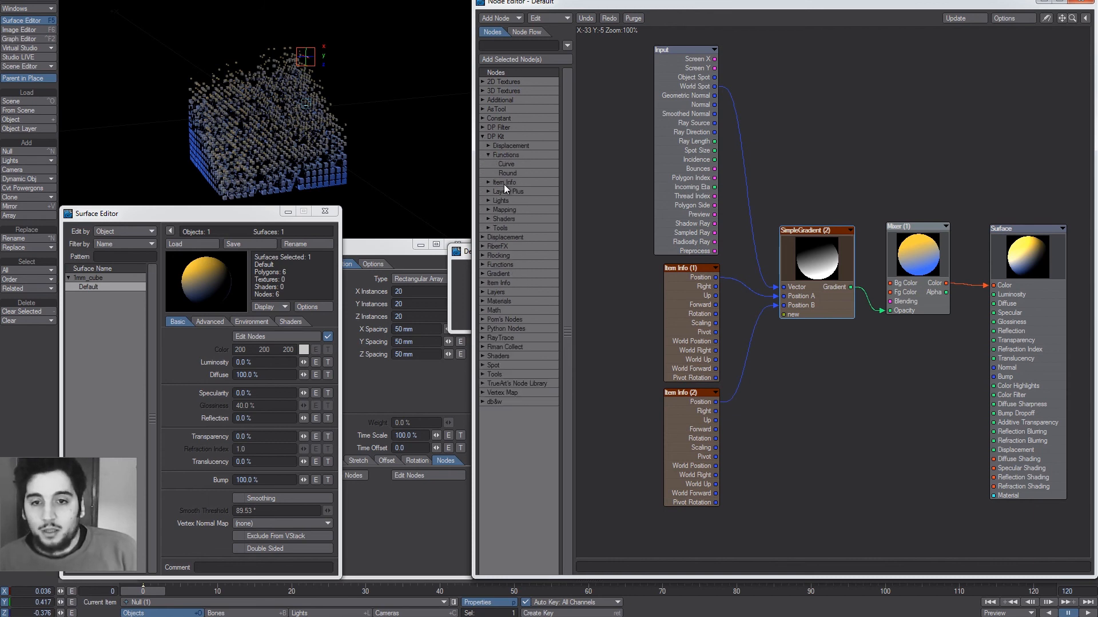
click(502, 182)
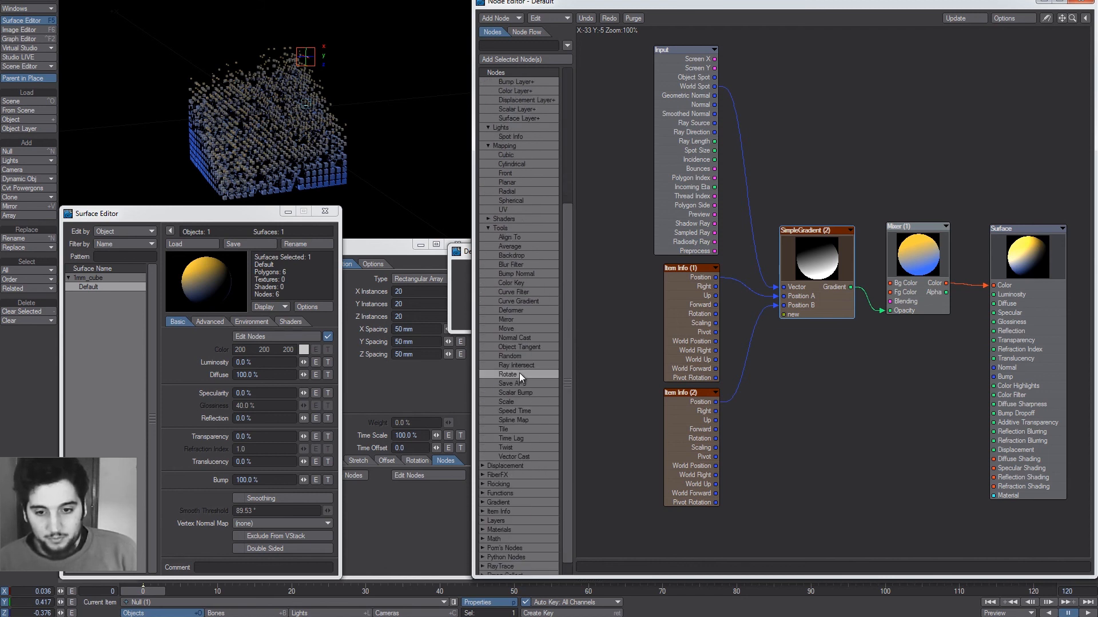
click(507, 374)
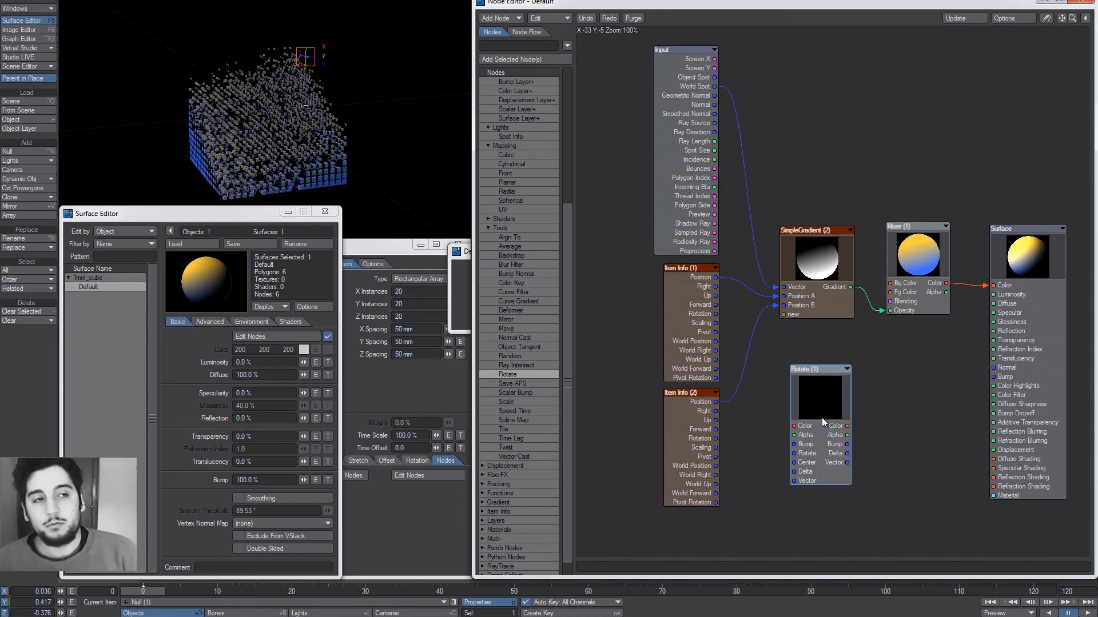
mouse_move(798, 467)
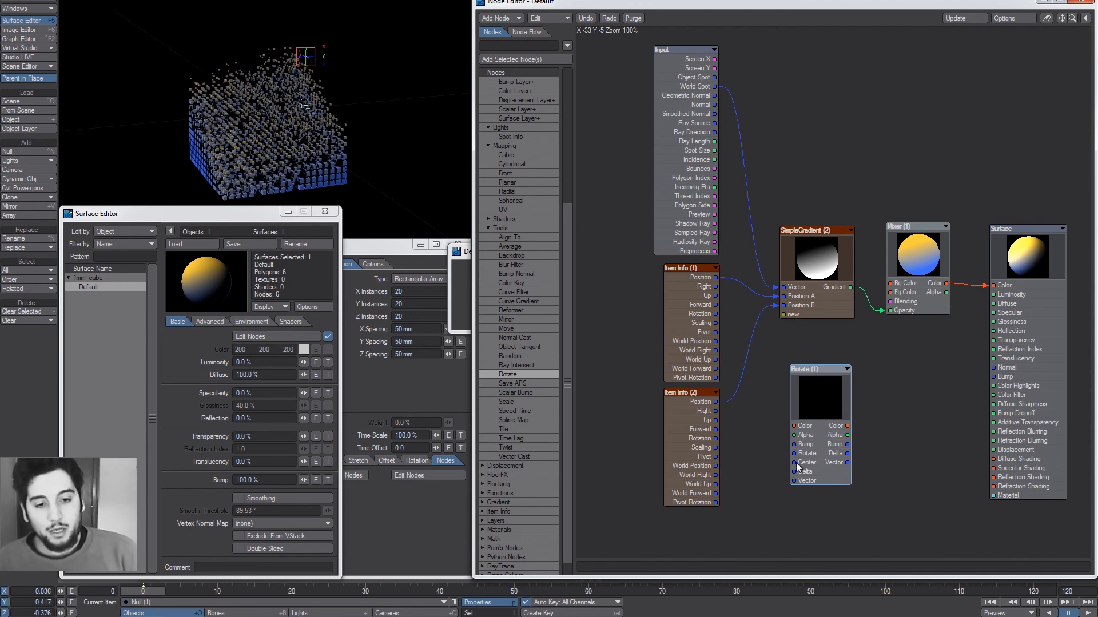
mouse_move(808, 490)
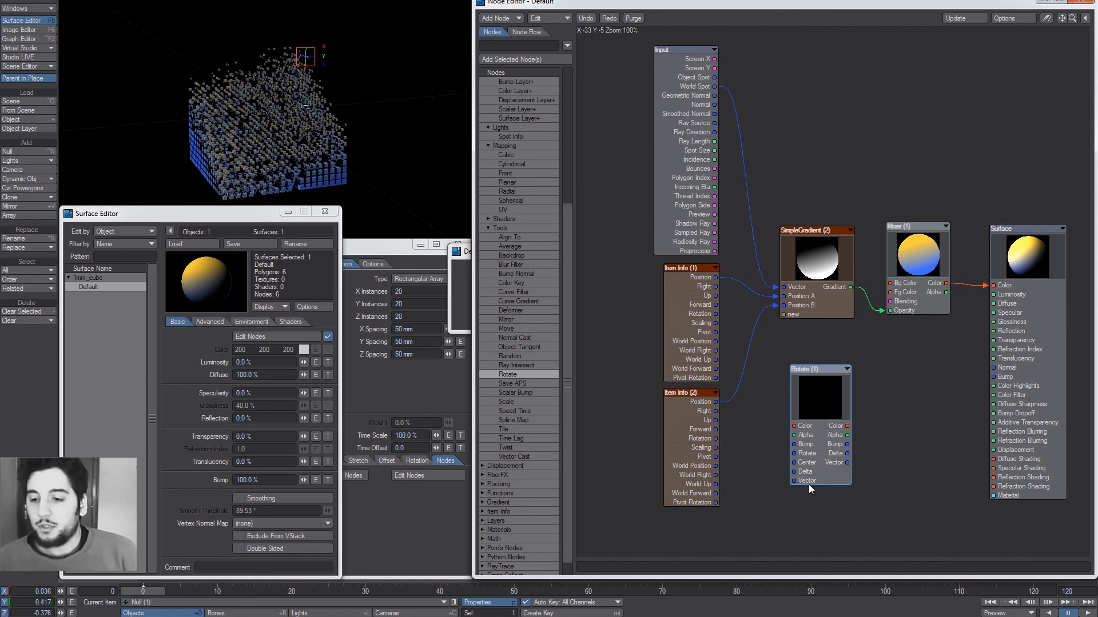
mouse_move(793, 475)
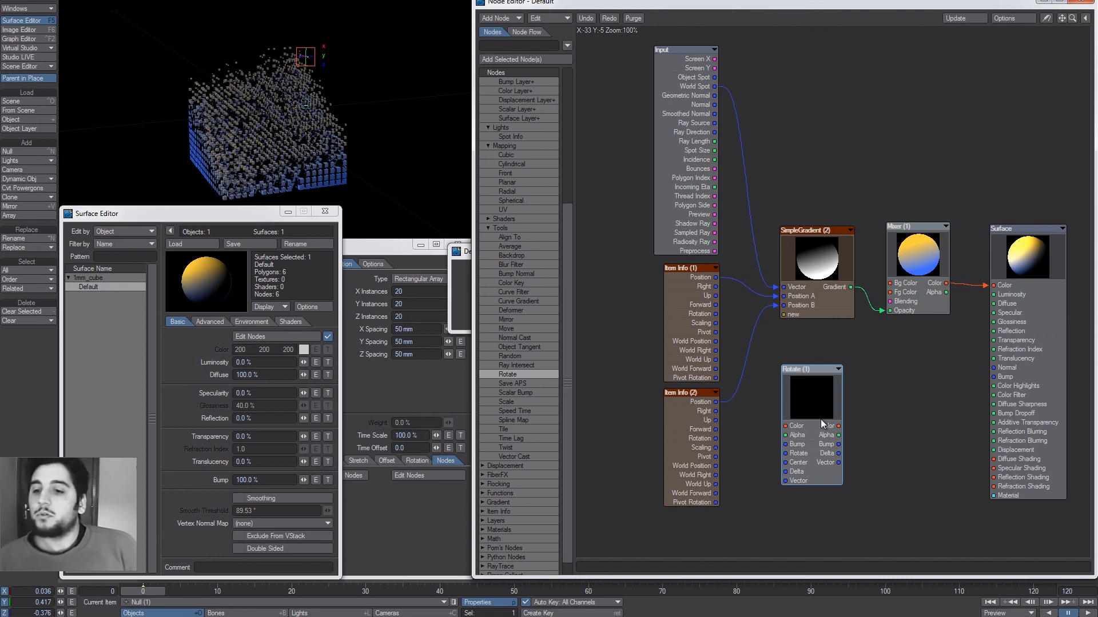
mouse_move(816, 425)
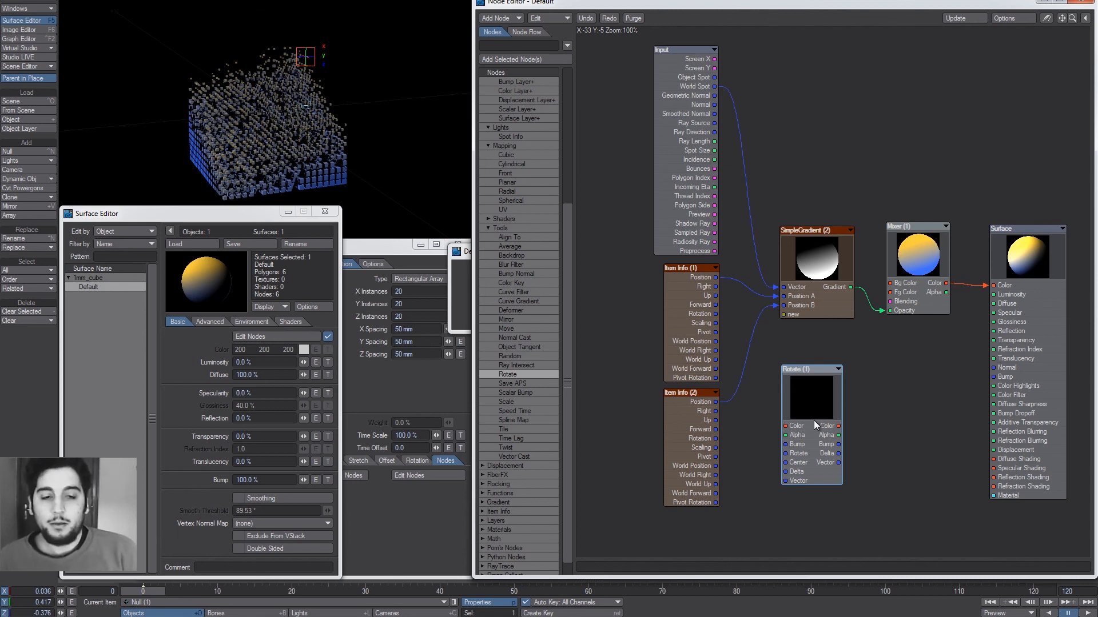
mouse_move(798, 430)
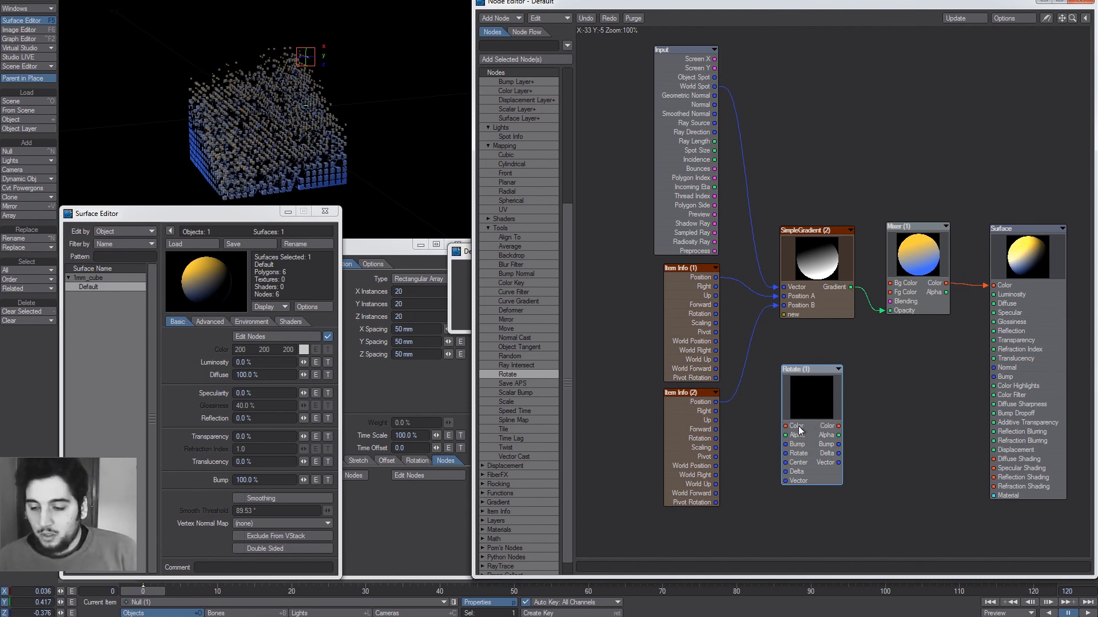